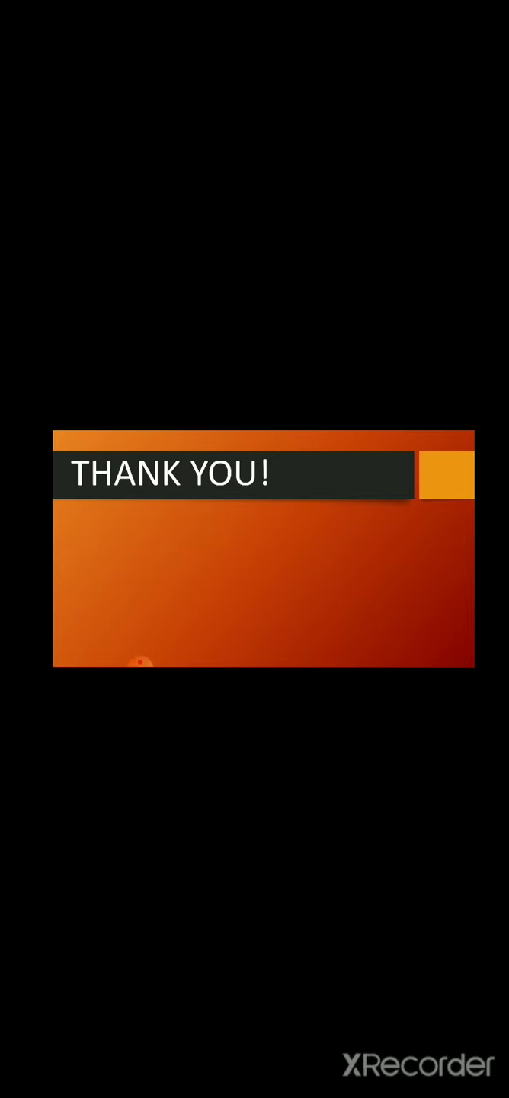
Reveal the slideshow controls on the THANK YOU! slide, showing 18 of 18.
click(255, 549)
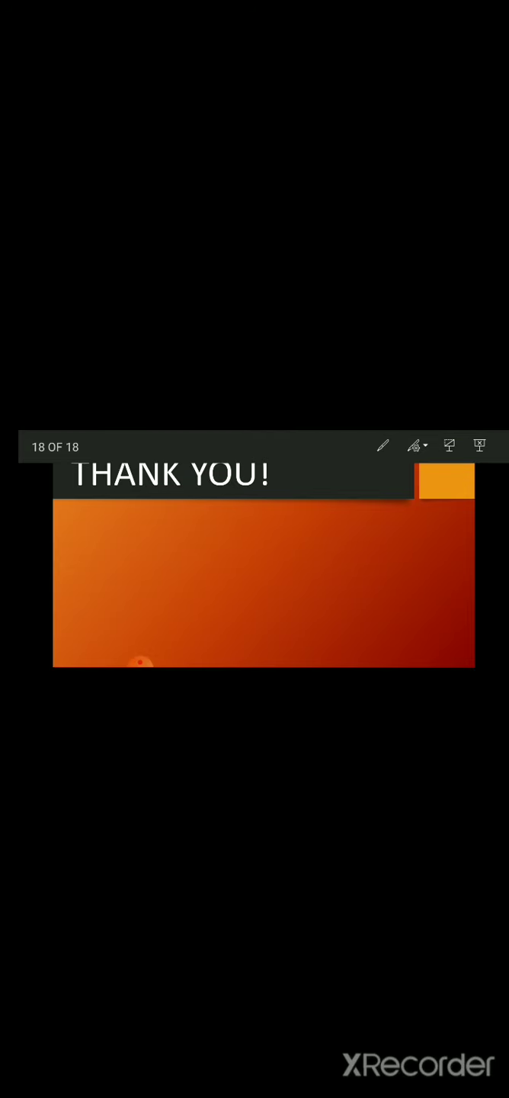